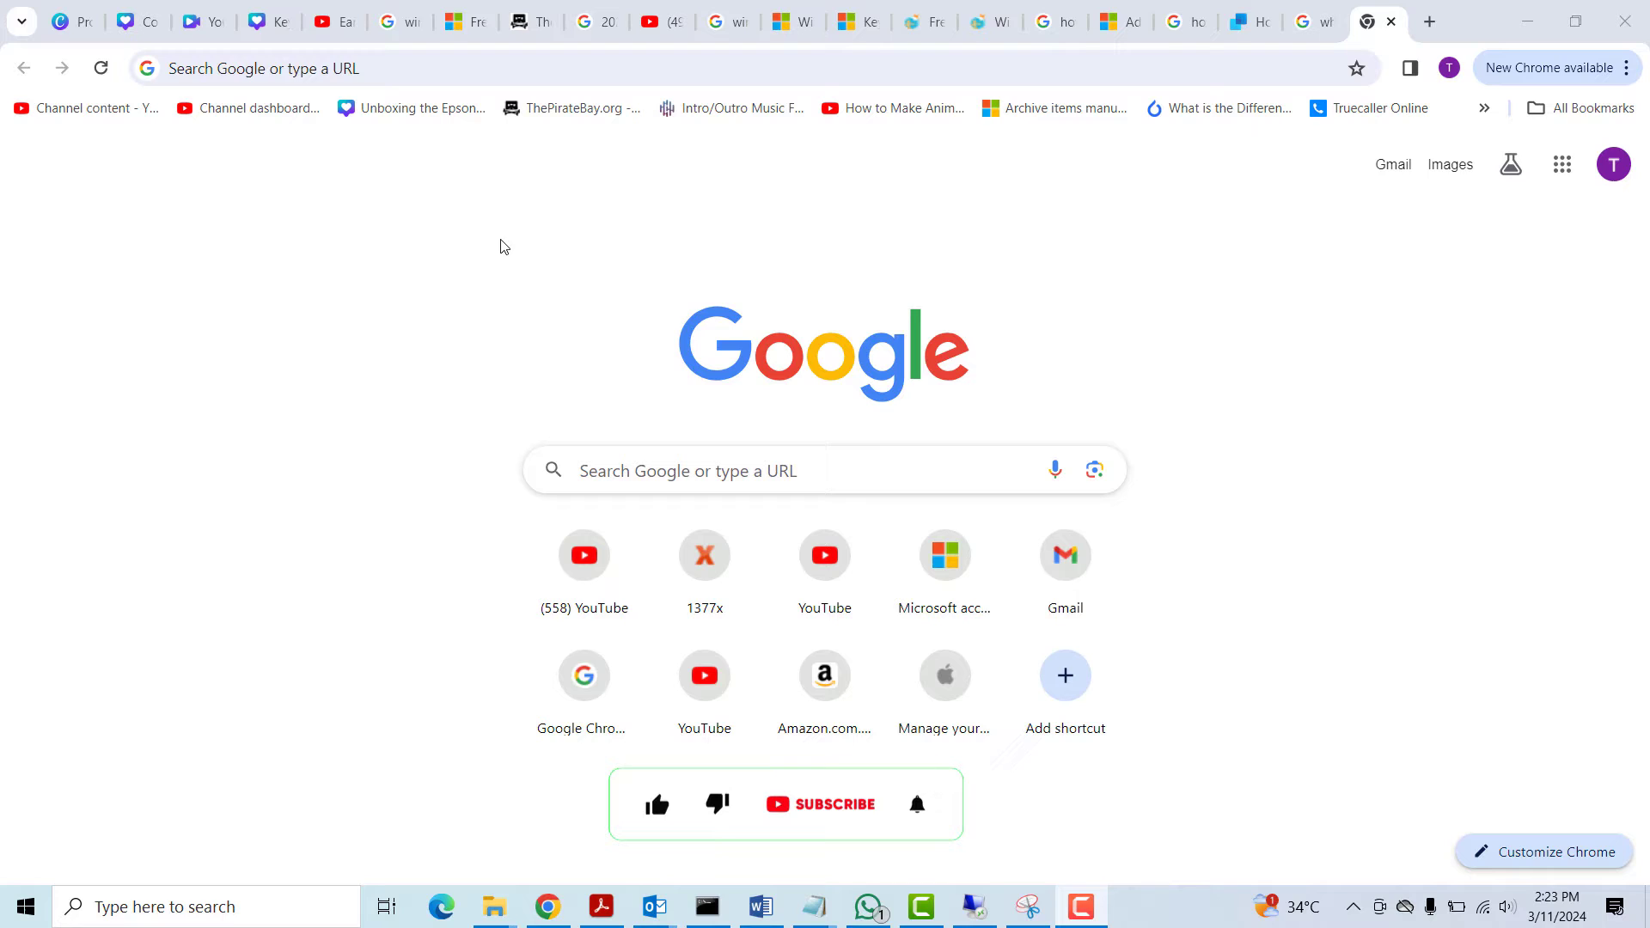
Focus the address bar on the new tab page, ready for a web address
click(655, 804)
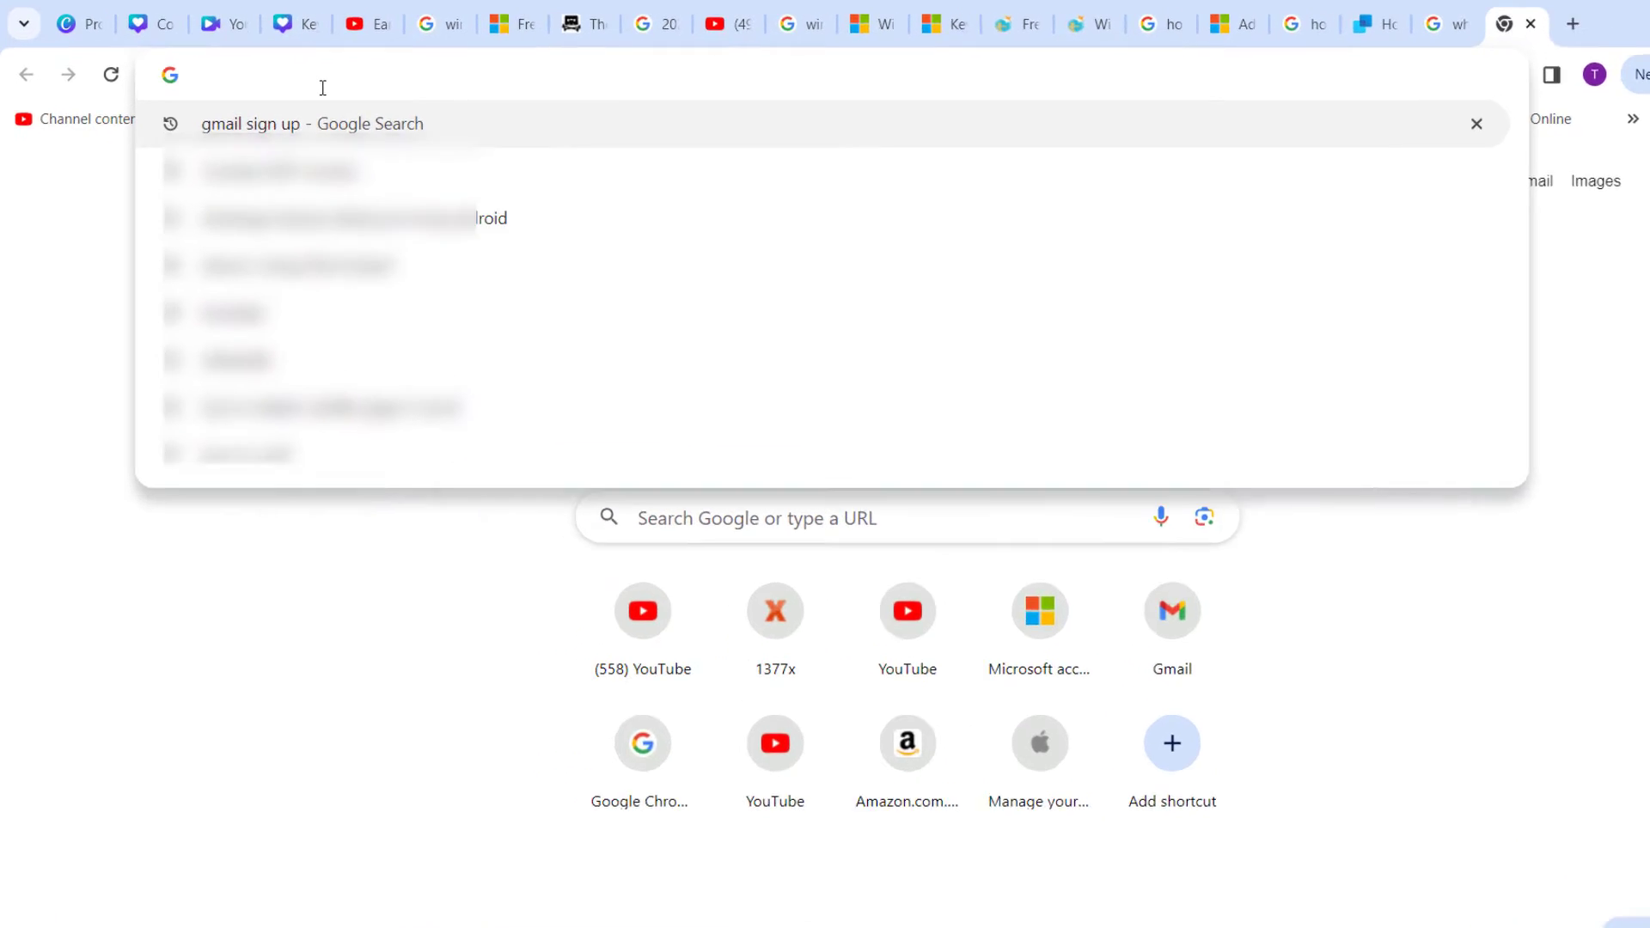
Go to speedtest.net by entering 'speedtest' in the address bar
text(speedtest.net)
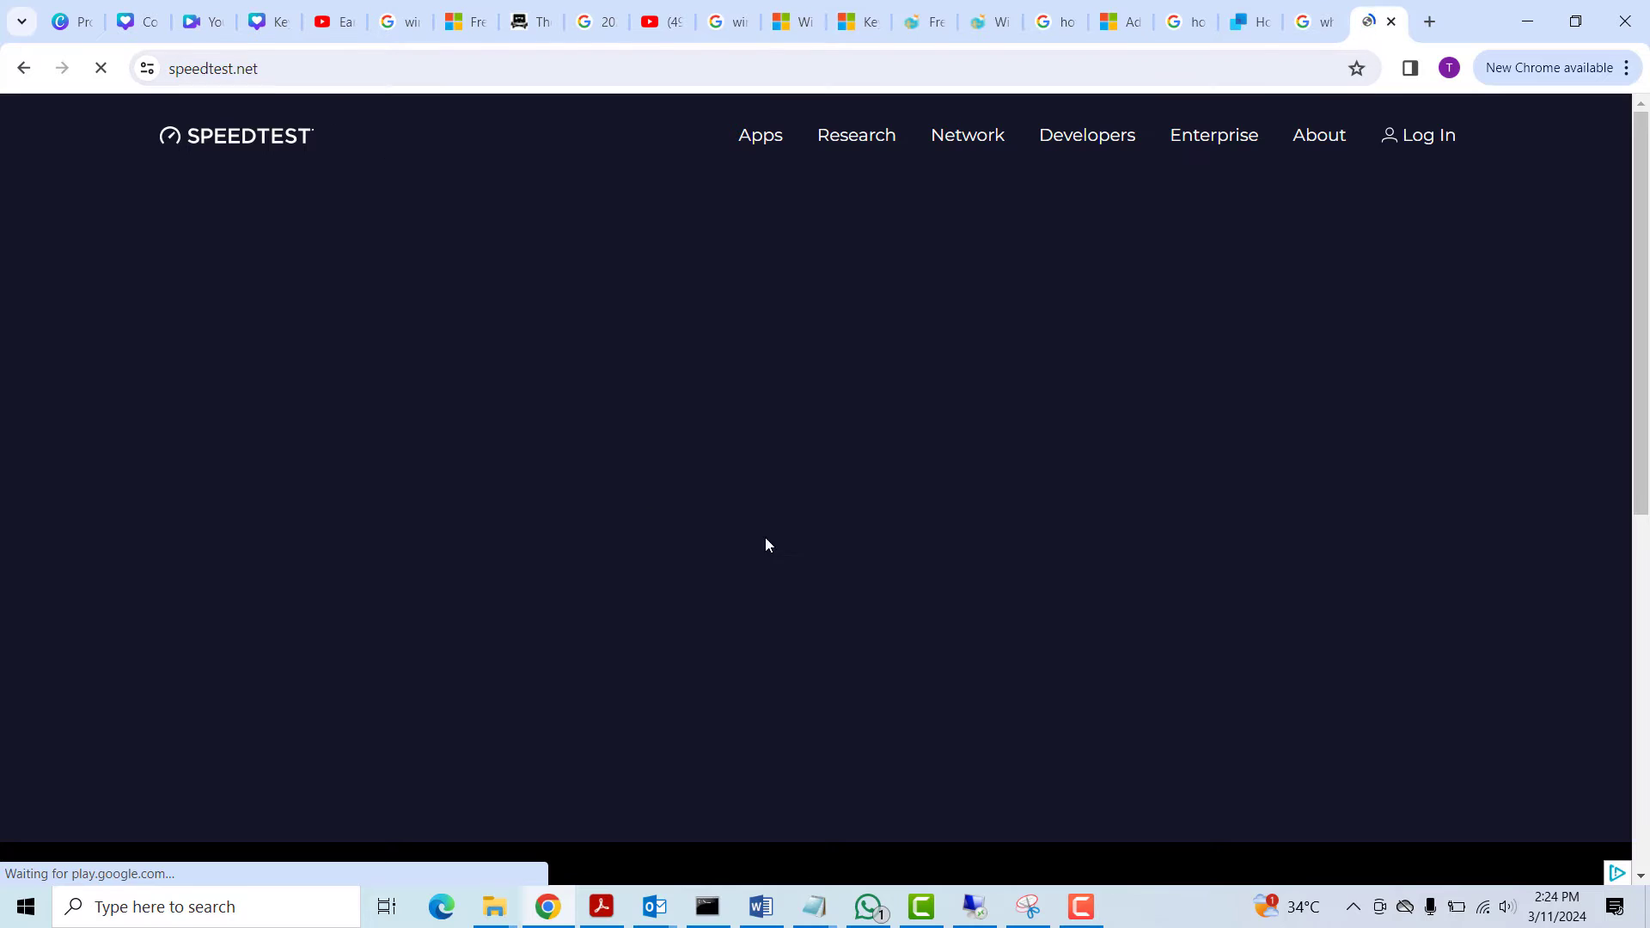
mouse_move(1408, 468)
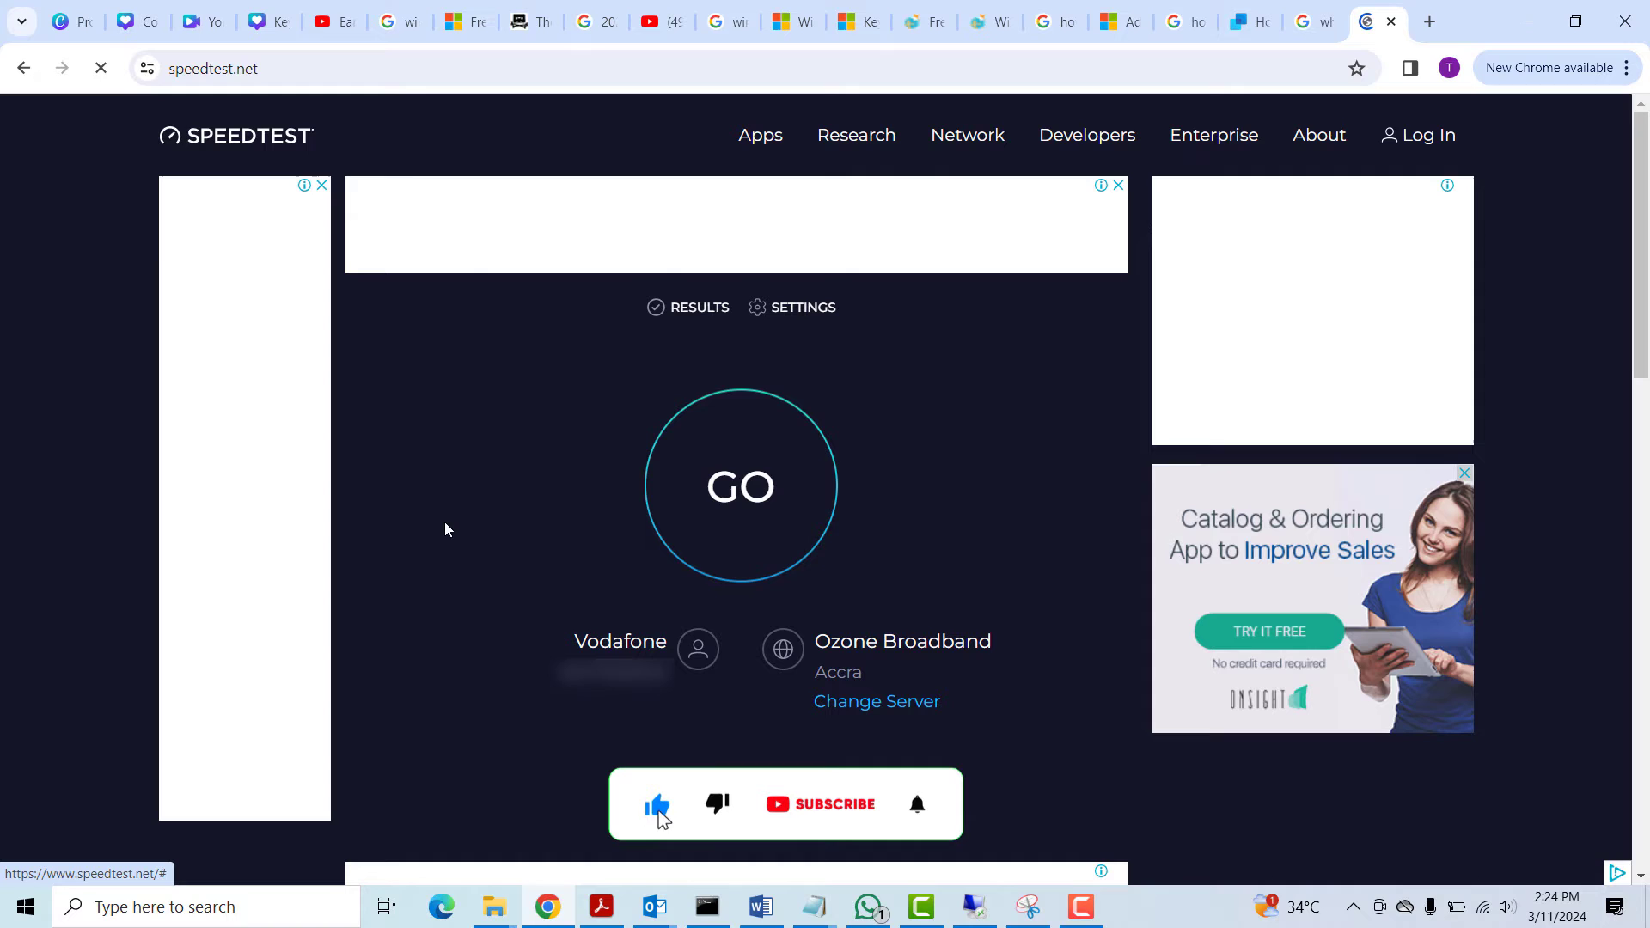
Run the speed test, getting 43.95 Mbps download, 48.30 Mbps upload and 15 ms ping
click(832, 804)
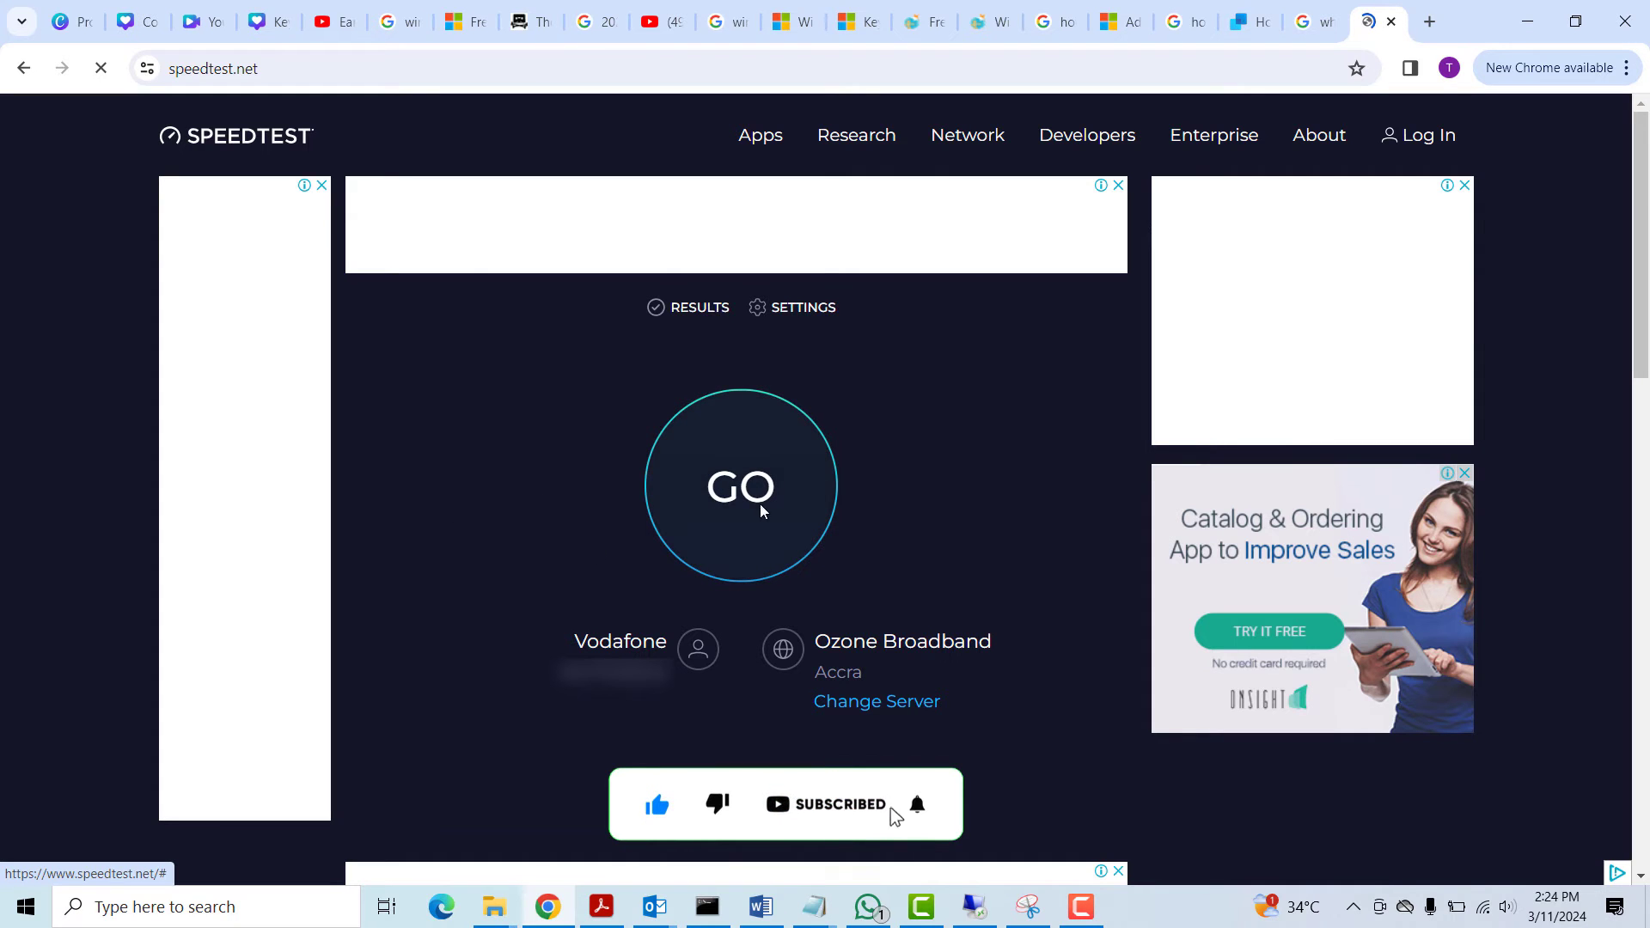
click(739, 486)
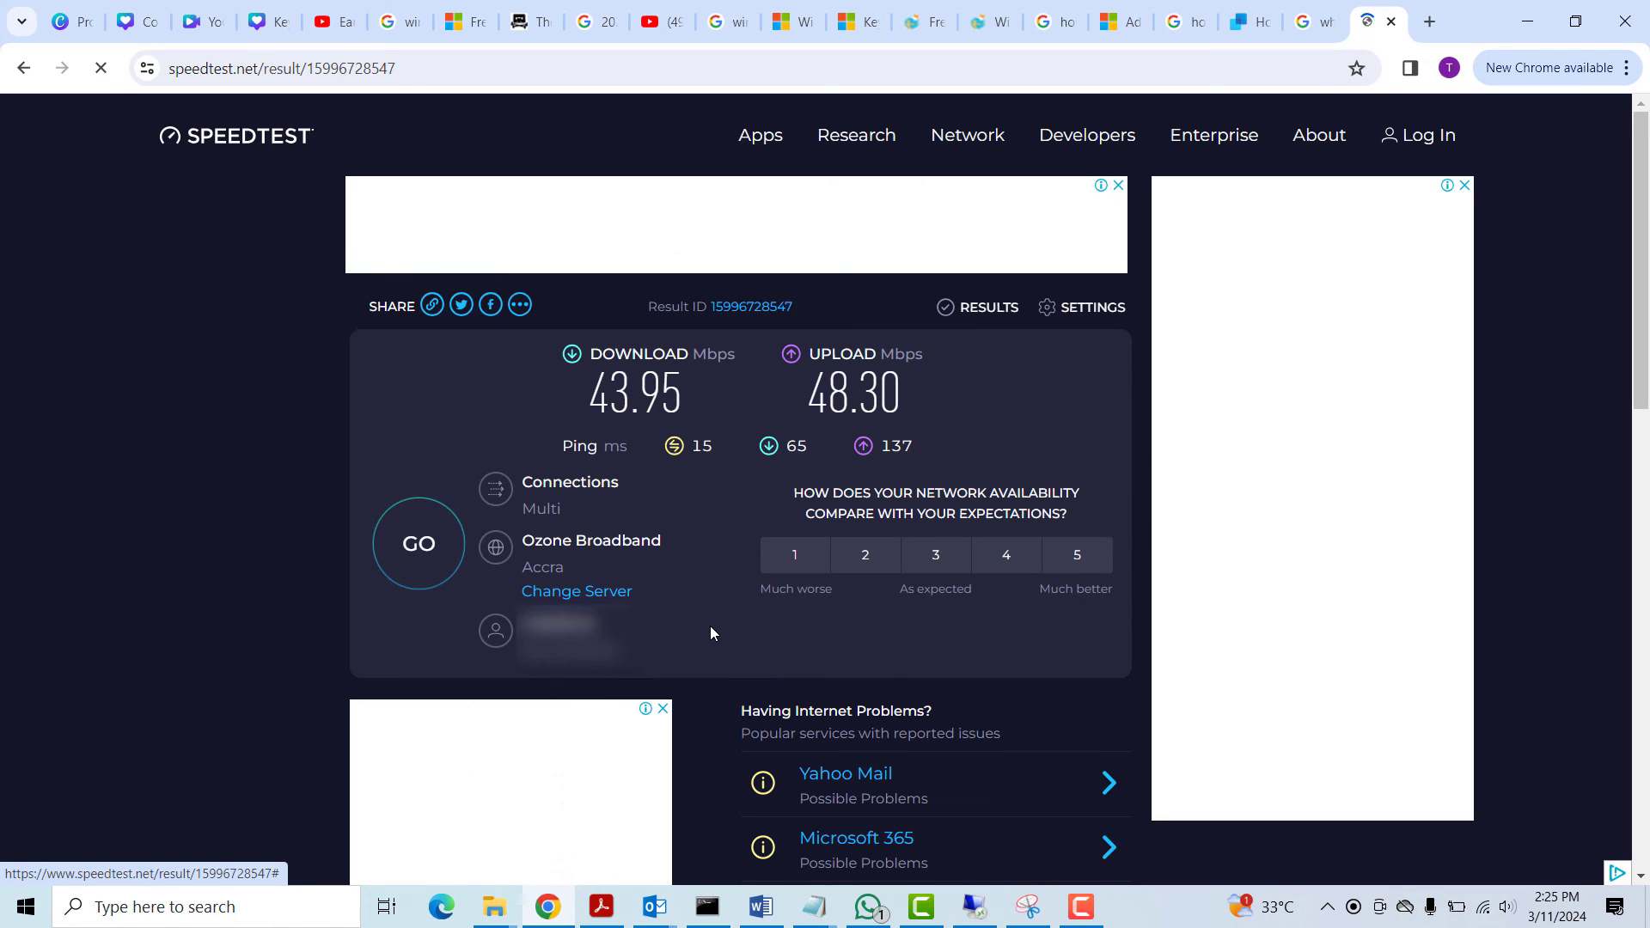
mouse_move(992, 720)
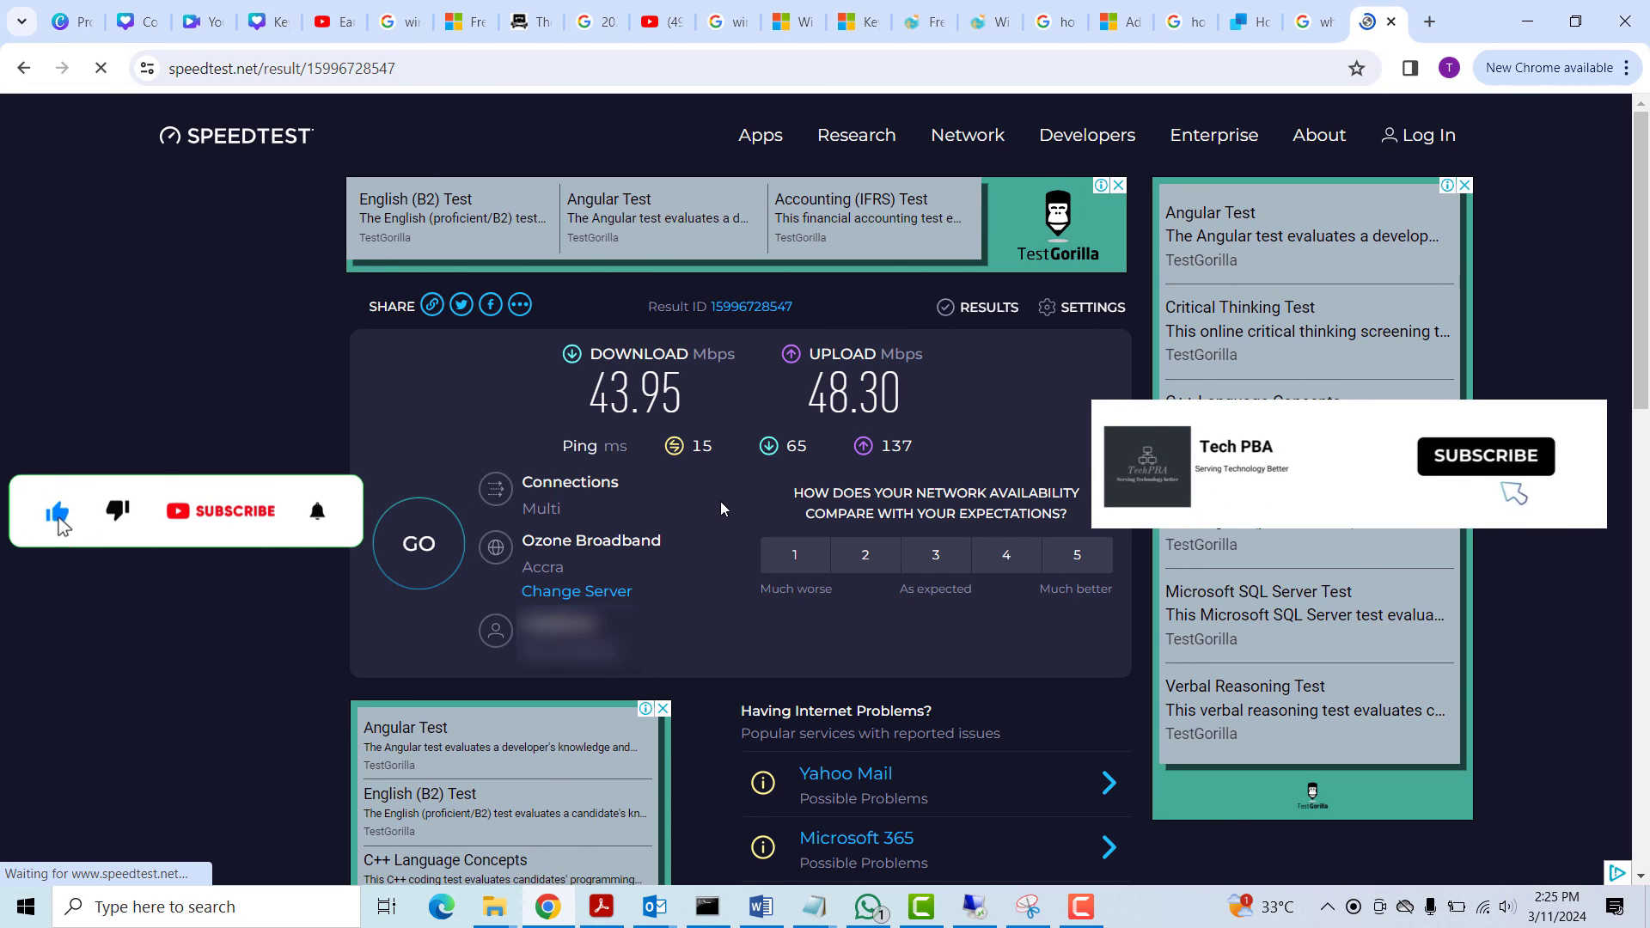
click(220, 511)
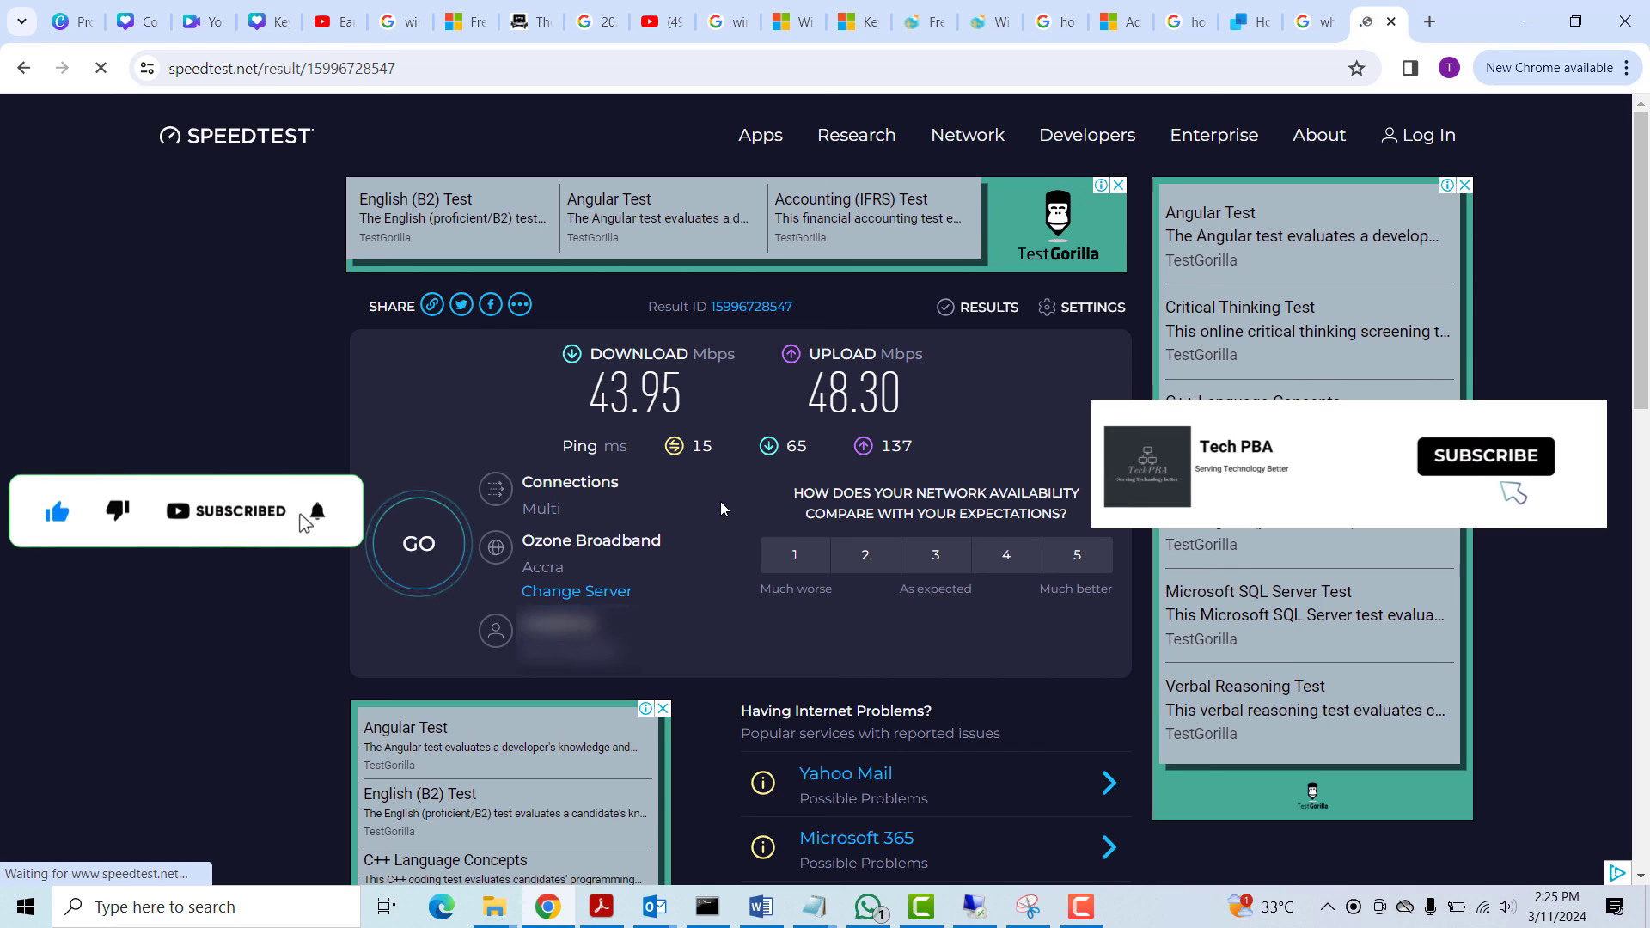